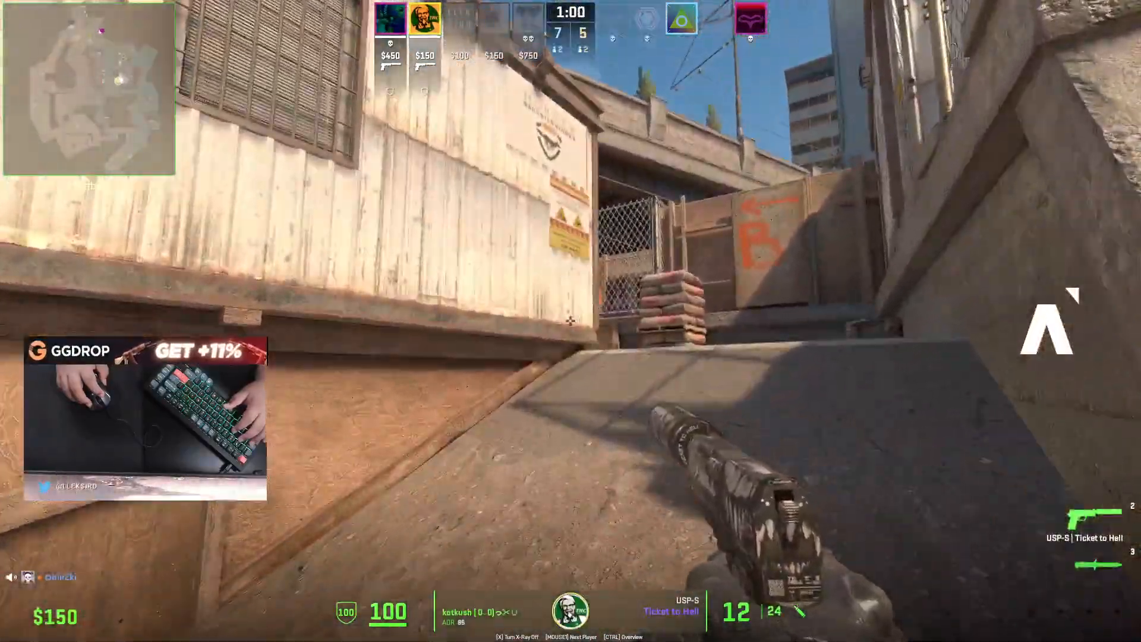
{"action": "mouse_move", "coordinate": [570, 321]}
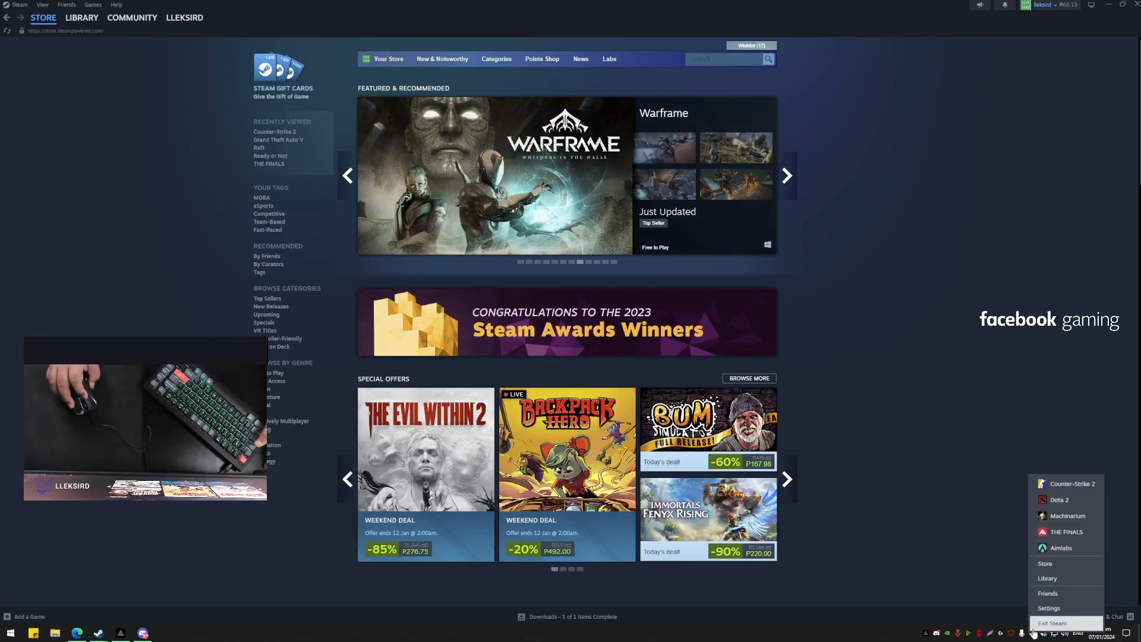
Show Counter-Strike 2's Installed Files settings from its library properties.
{"action": "left_click", "coordinate": [1052, 622]}
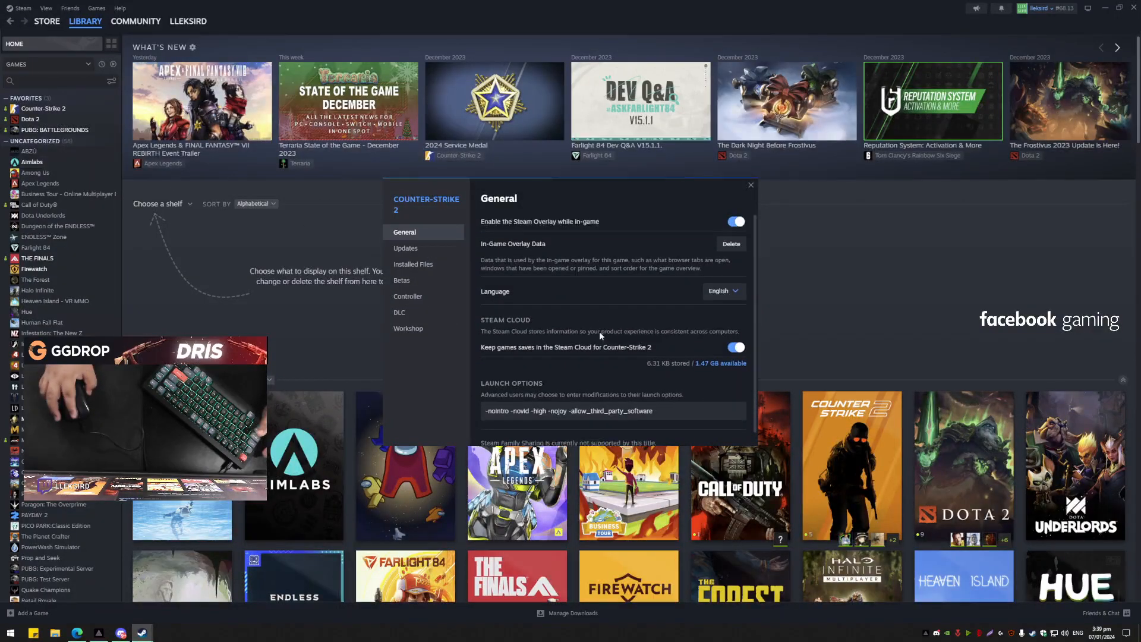
{"action": "left_click", "coordinate": [413, 264]}
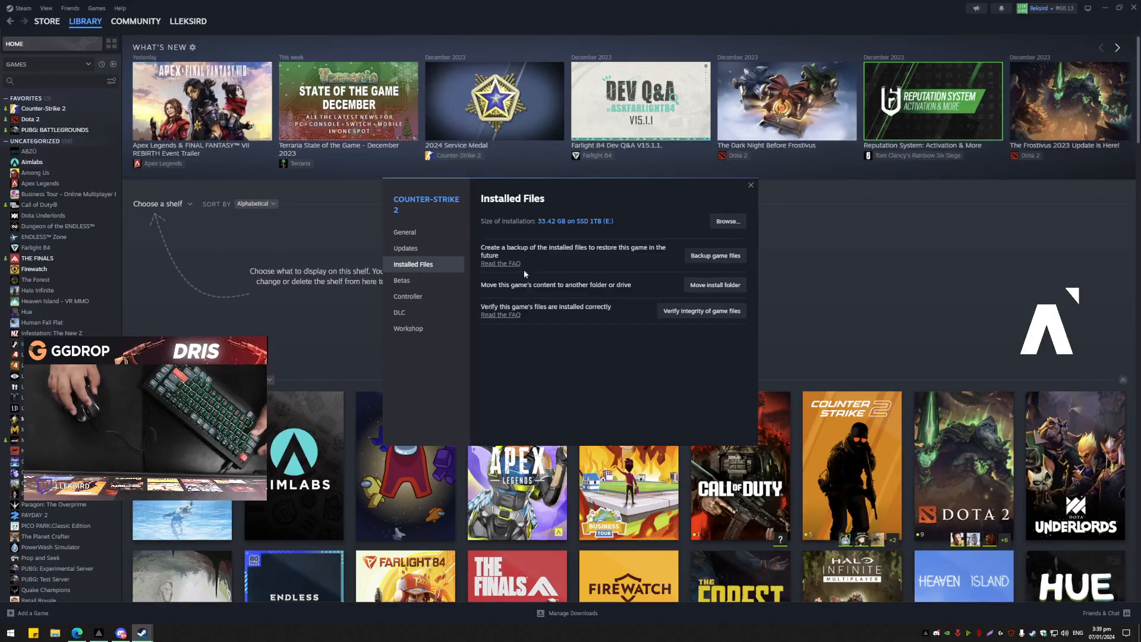
Verify integrity of Counter-Strike 2's game files and return to the library.
{"action": "left_click", "coordinate": [700, 310]}
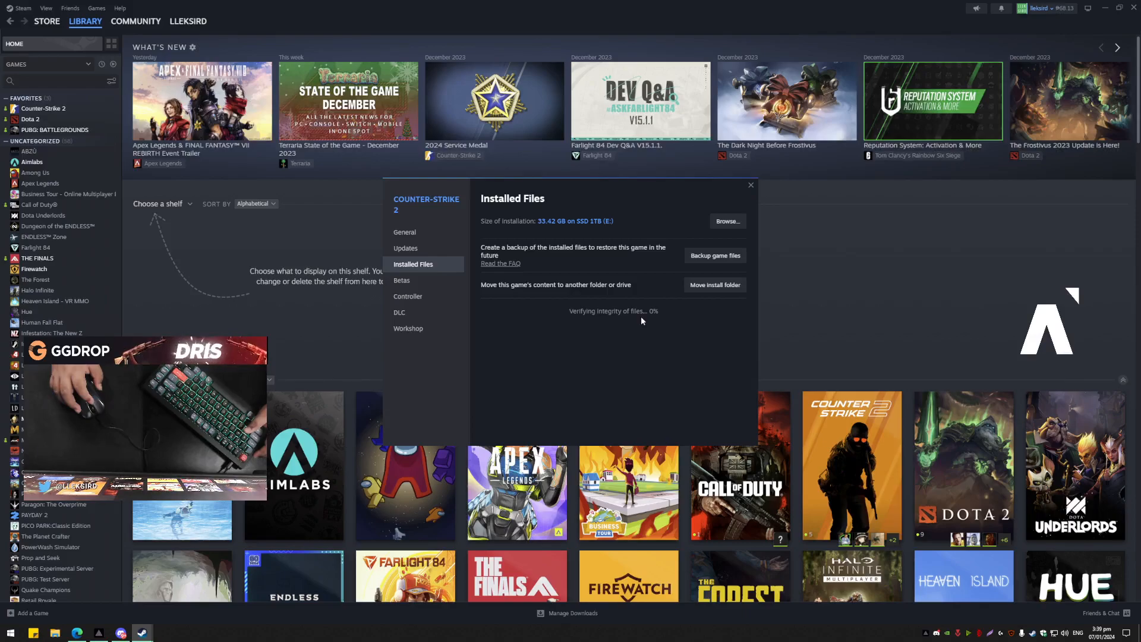
{"action": "mouse_move", "coordinate": [635, 328]}
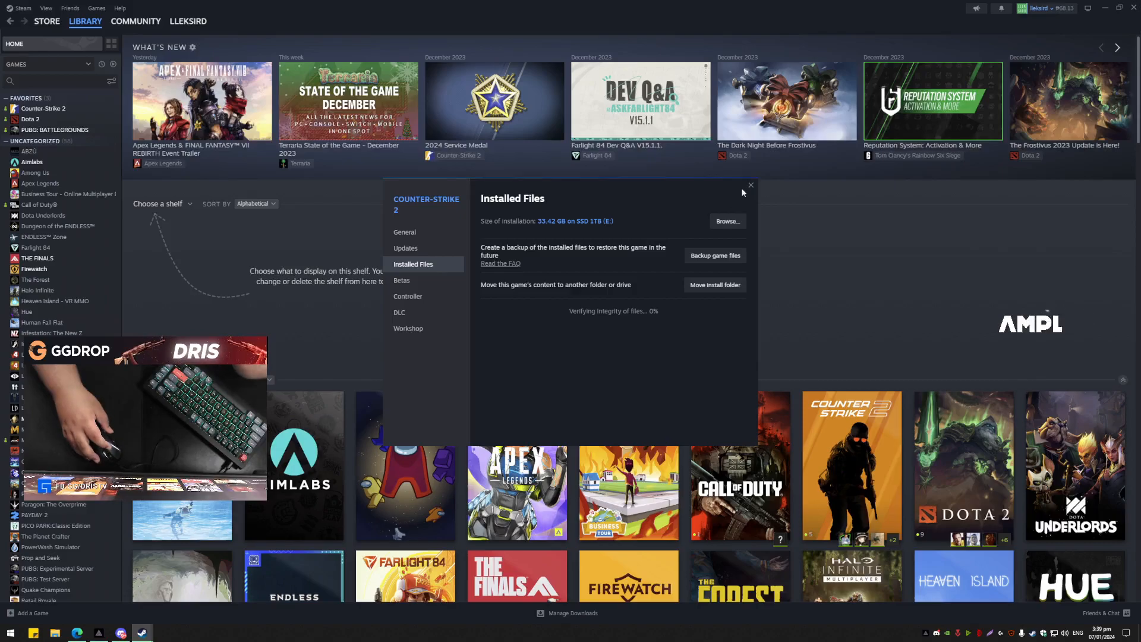
{"action": "left_click", "coordinate": [750, 187]}
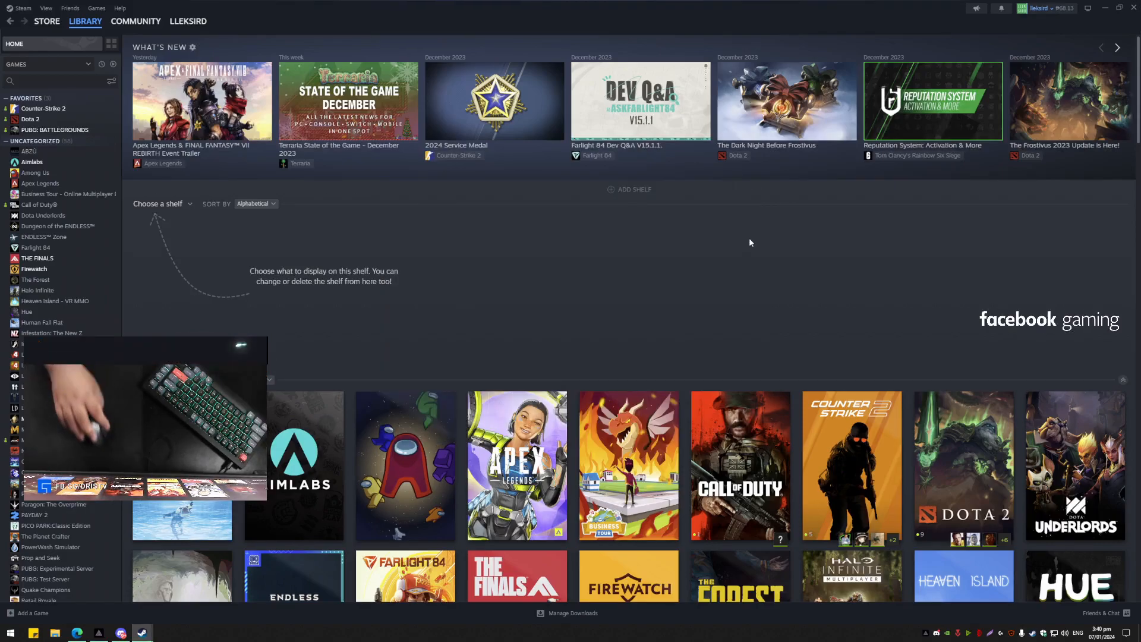